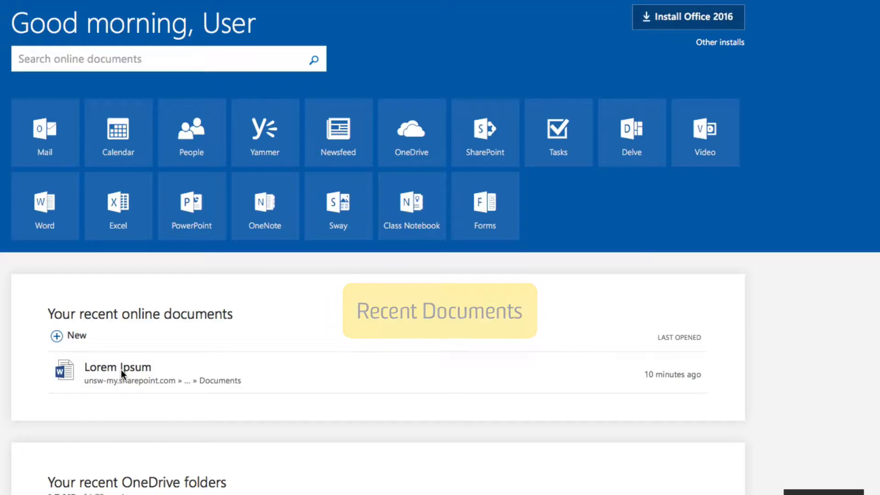
Step: Open the recent Lorem Ipsum document from the Office home page
click(117, 367)
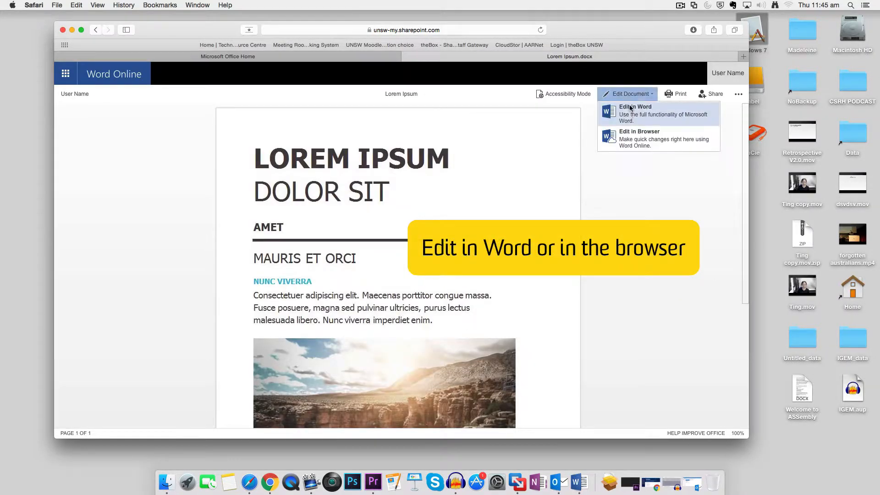
mouse_move(638, 136)
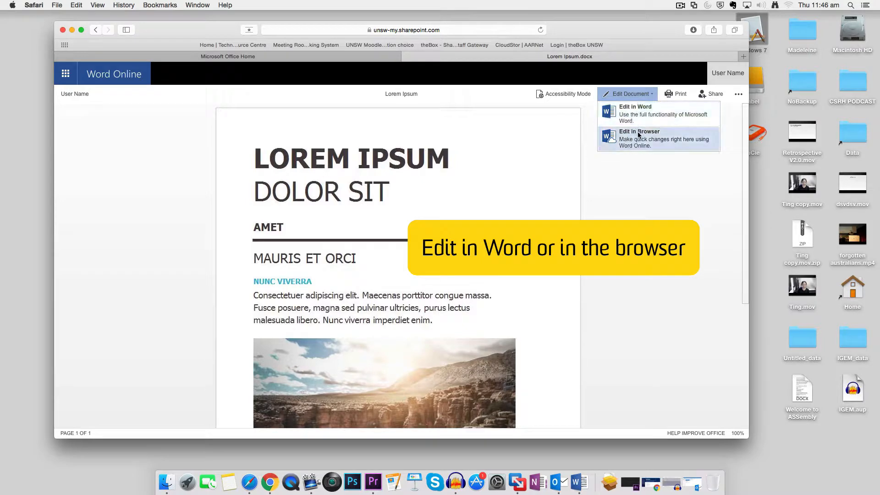
Step: Edit in the browser and finish the paragraph with 'dy if you're not near your computer.'
click(638, 139)
text( This is han)
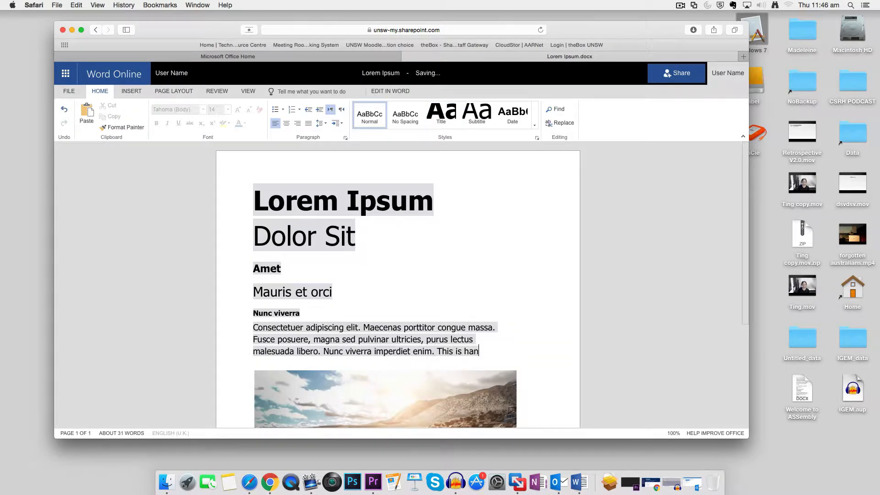
text(dy if you're not near your computer.)
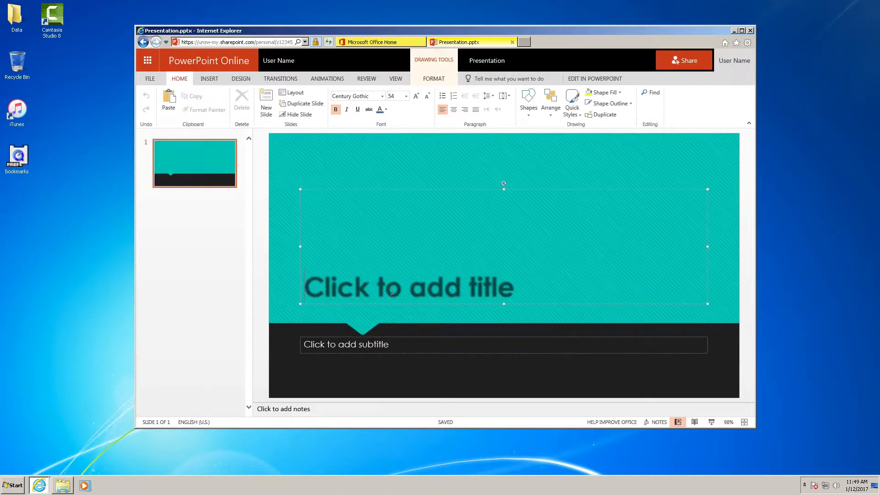
Step: Give the first slide the title 'Hello'
text(Hello)
click(503, 345)
text(Welcome to Office 365)
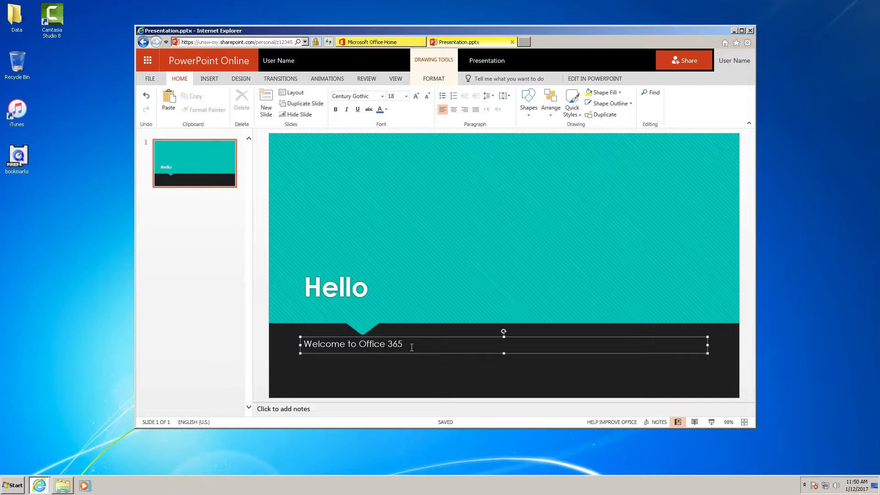
Step: Add a new slide after slide 1 and begin its title 'This is nea' / 'Make'
right_click(195, 163)
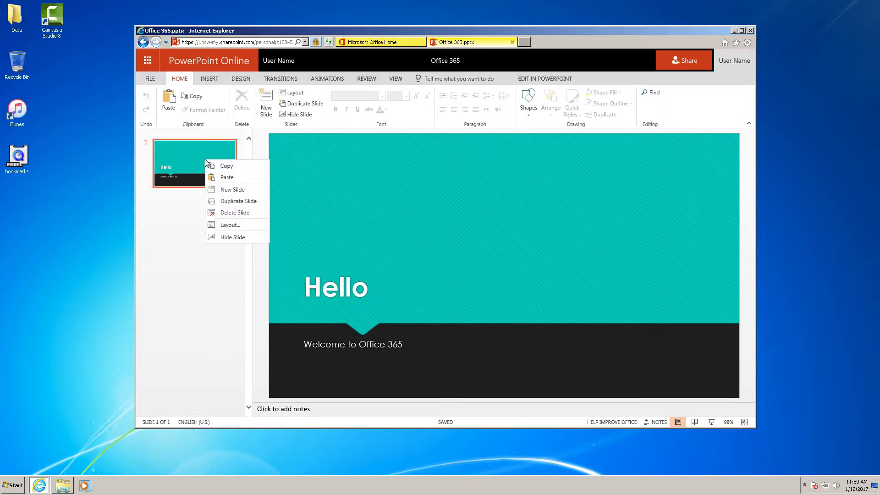
click(233, 189)
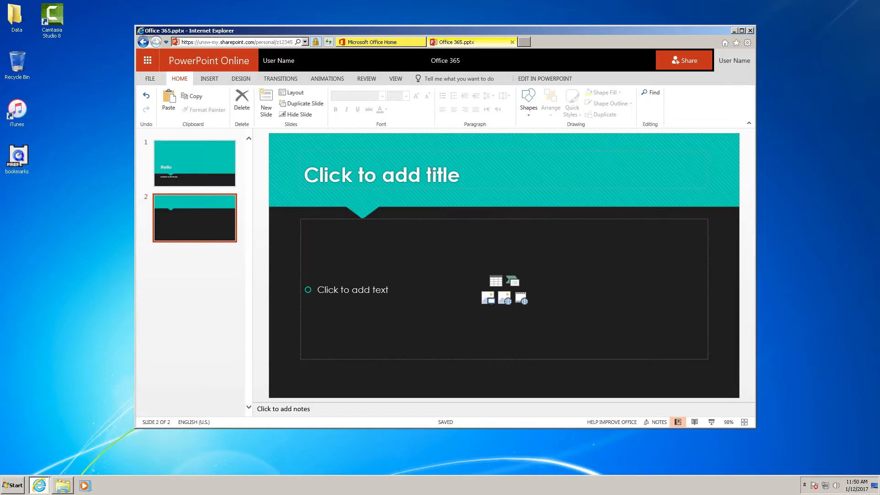
text(This is nea)
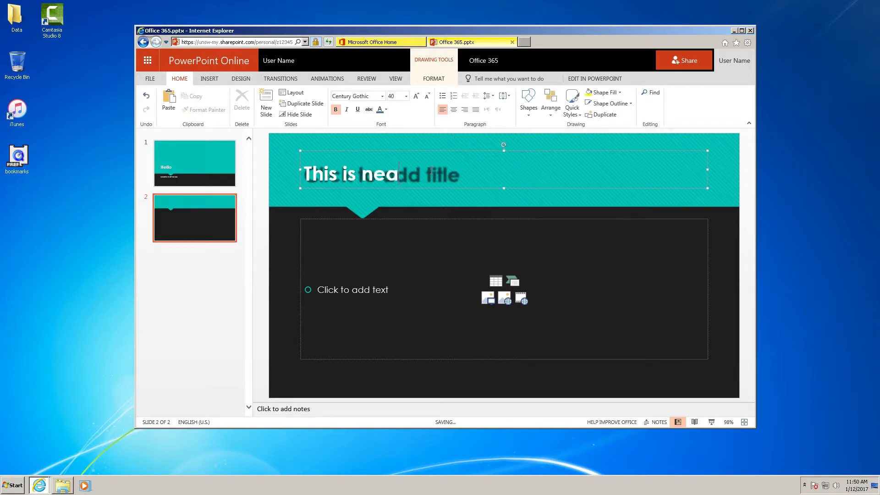
text(Make)
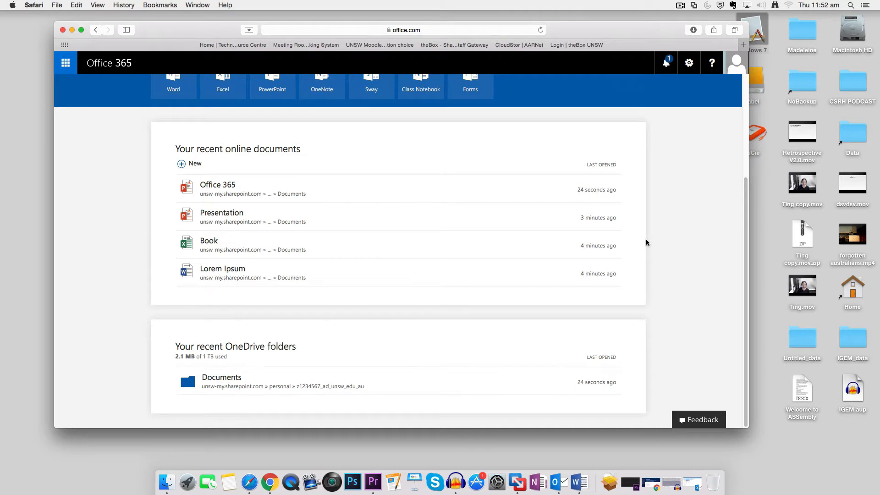
Step: Draft a message asking 'Can you check this presentation for me?' and start a OneDrive attachment
click(64, 62)
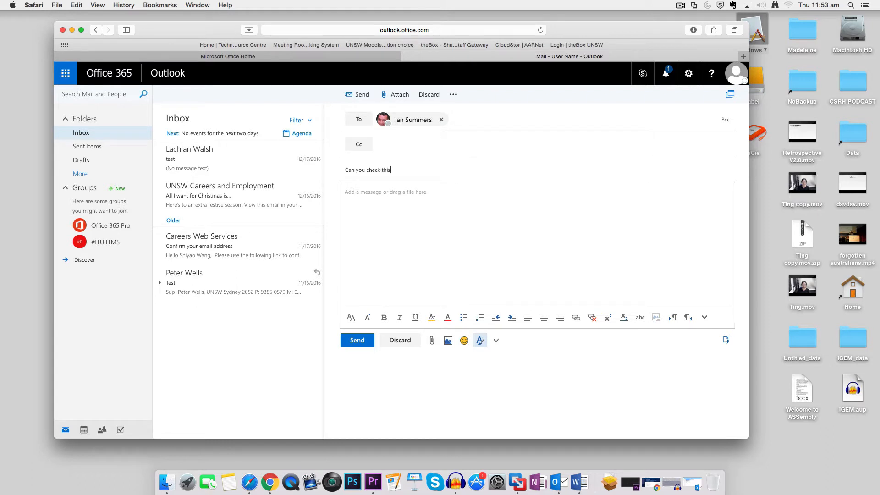
text(presentation for me?)
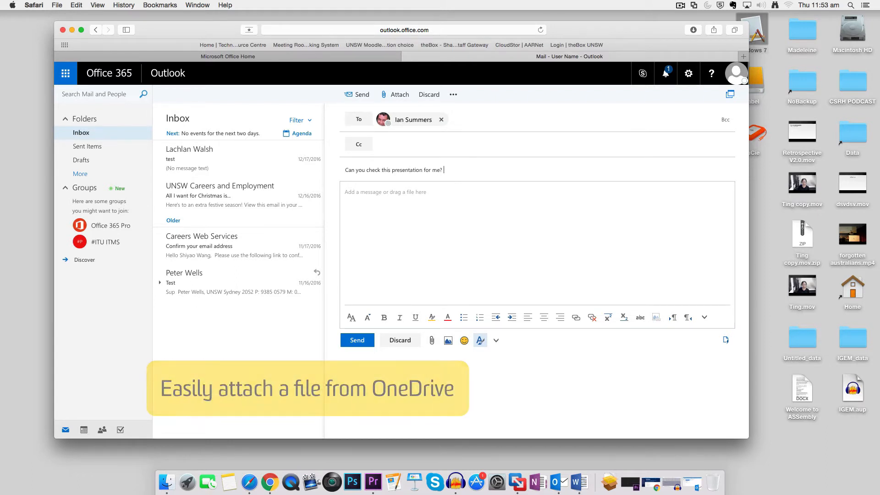
click(432, 340)
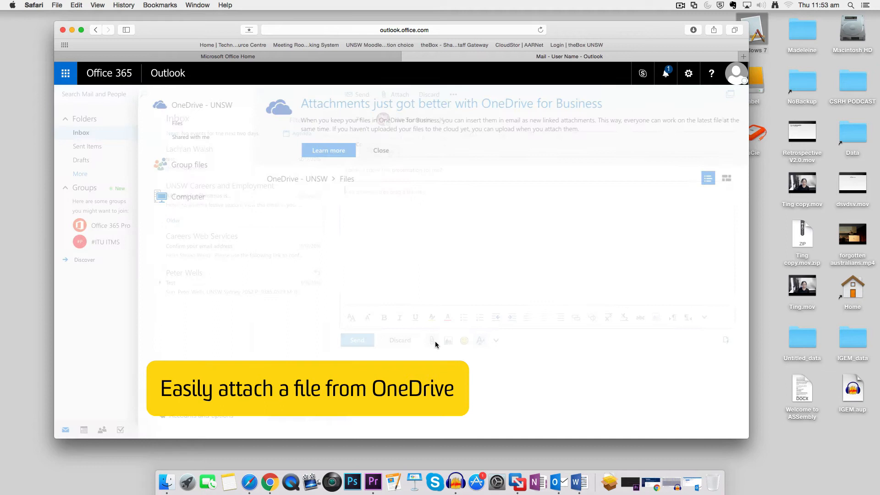